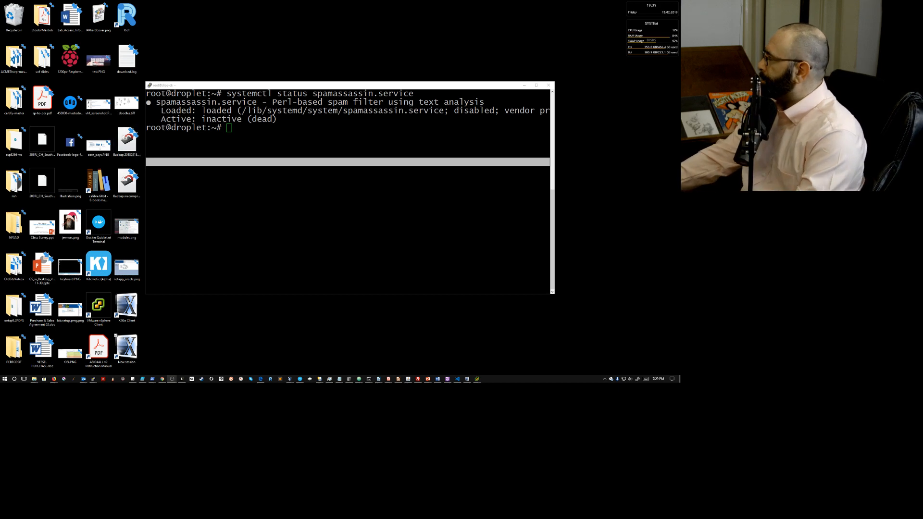
Step: Maximize the PuTTY window showing spamassassin.service as loaded, disabled and inactive (dead)
left_click(536, 86)
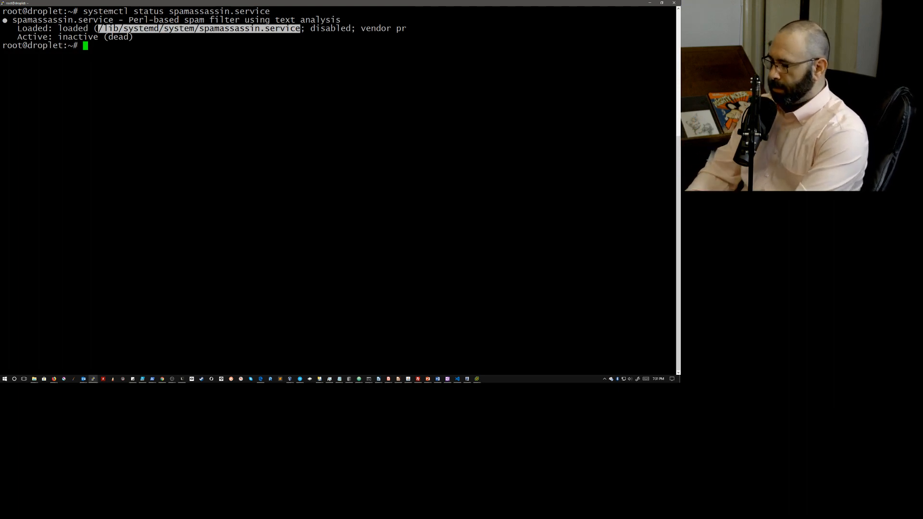
Step: Copy /lib/systemd/system/spamassassin.service into /etc/systemd/system/
type("cp")
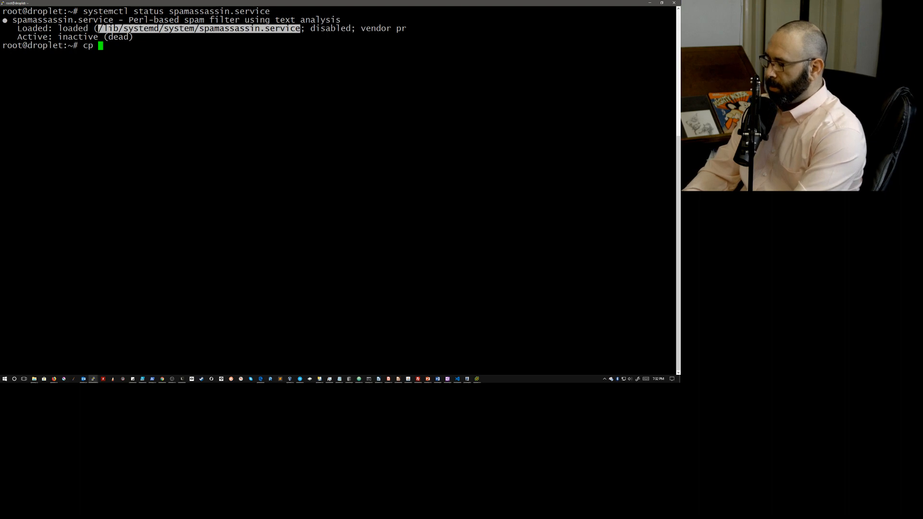
type("/lib/systemd/system/spamassassin.service")
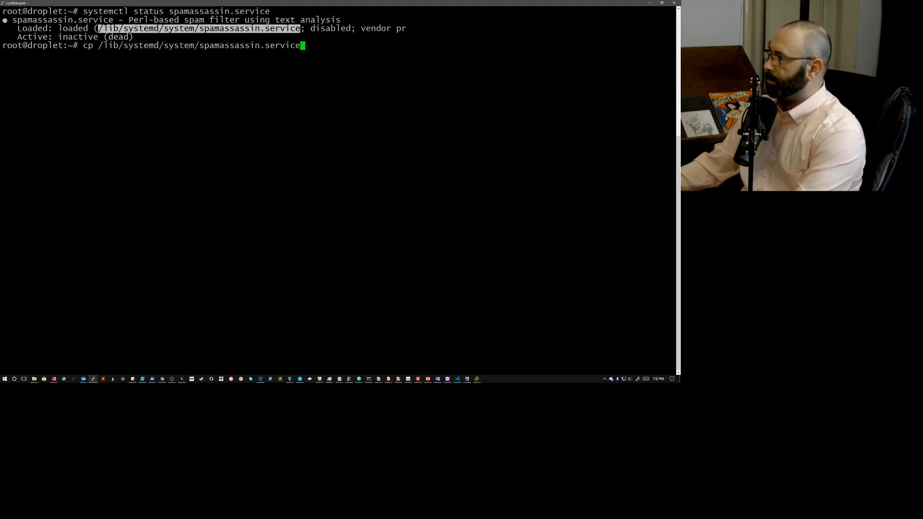
type("/e")
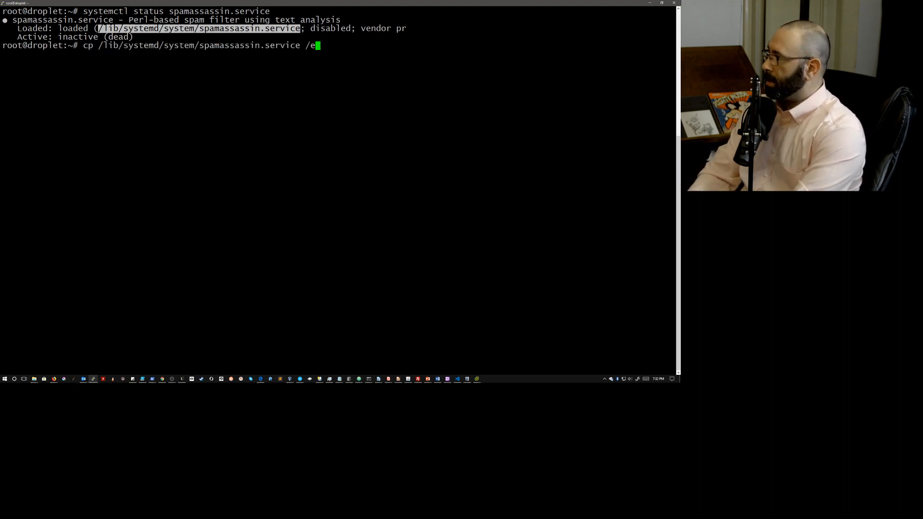
key("Tab")
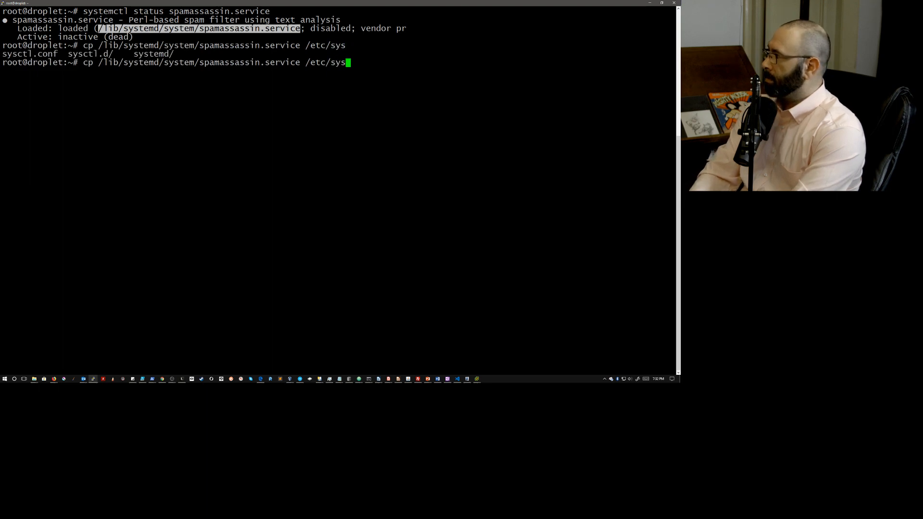
key("Tab")
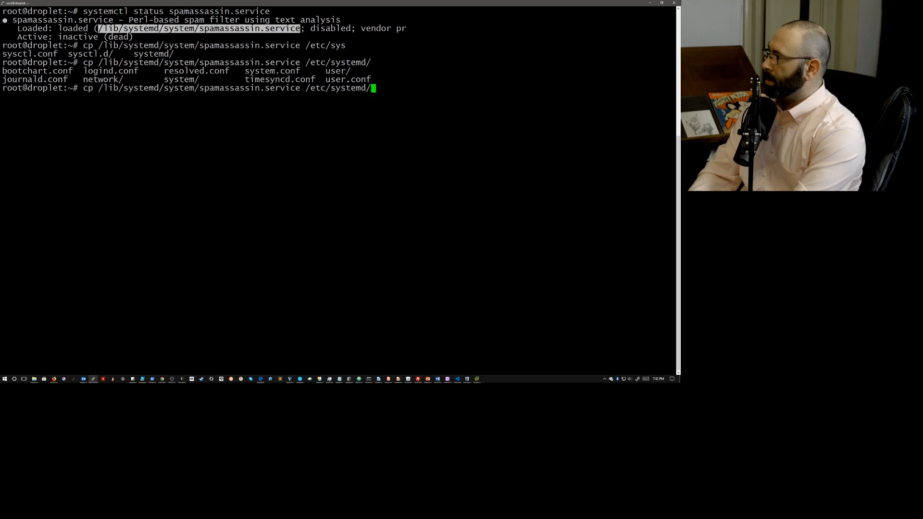
type("syst")
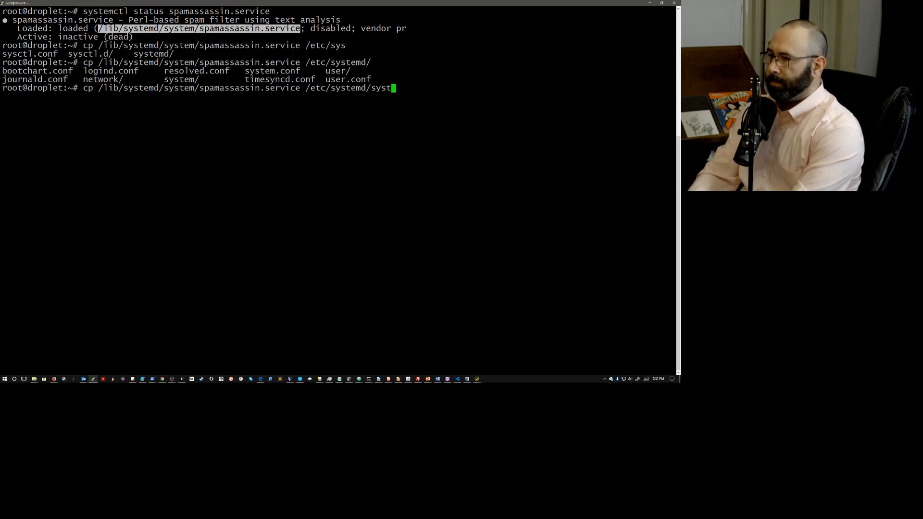
type("em")
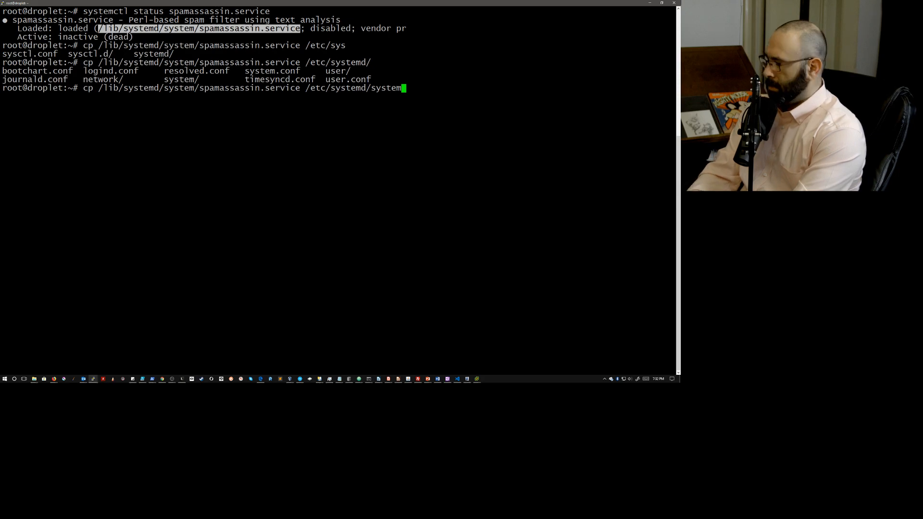
key("Return")
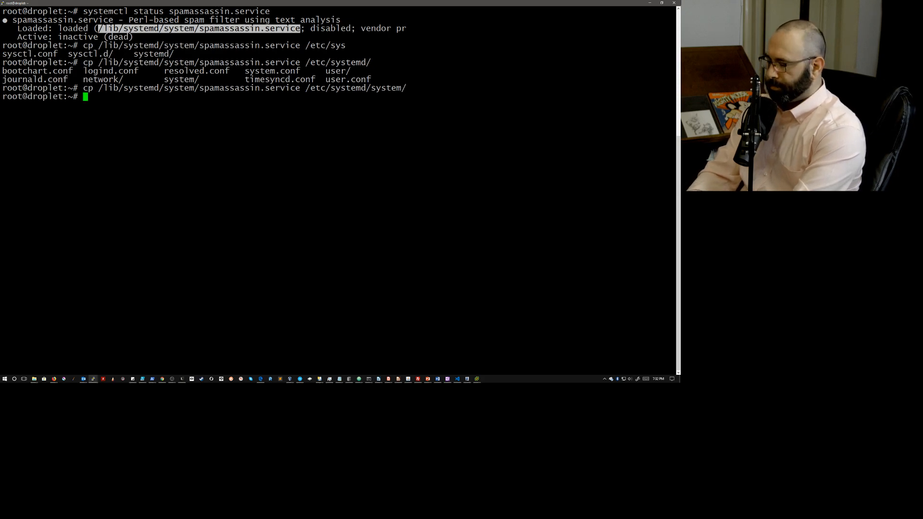
Step: Change into the /etc/systemd/system directory
type("cd /etc/syst")
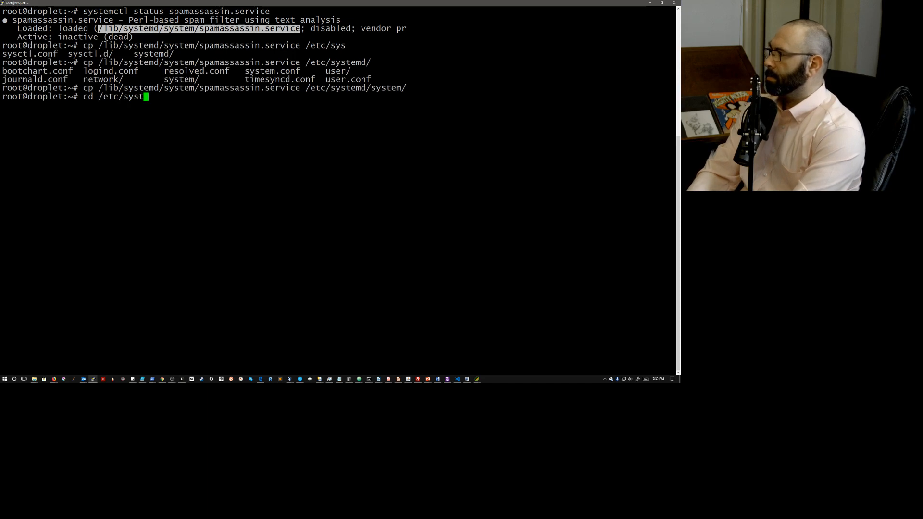
type("emd/system")
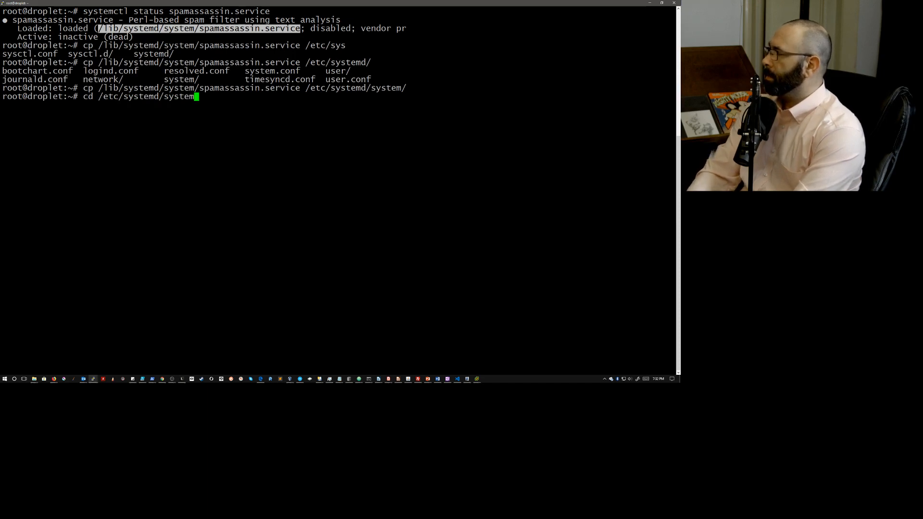
key("Return")
type("ls")
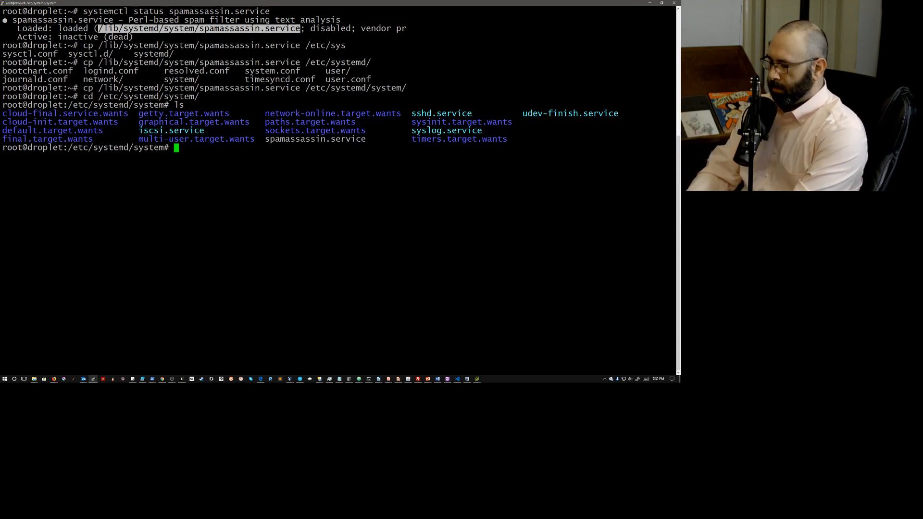
Step: Open spamassassin.service in vim
type("vim s")
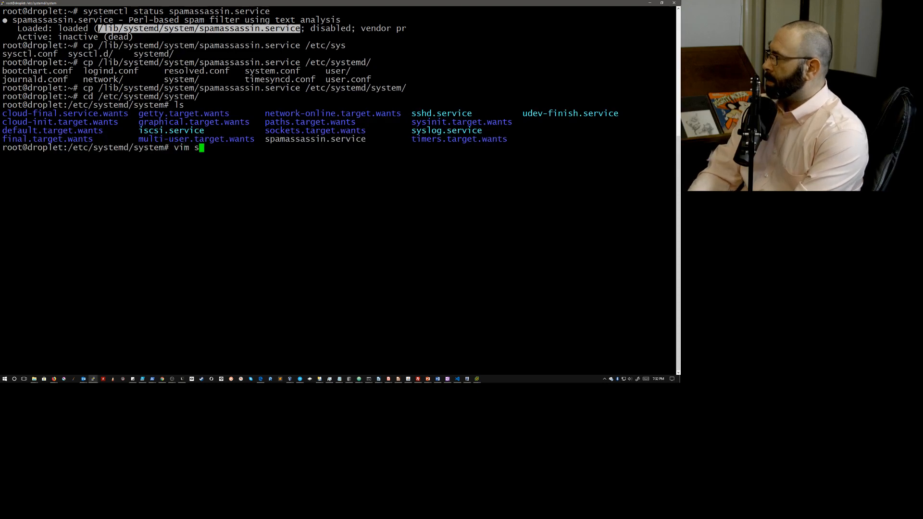
type("pamassassin.service")
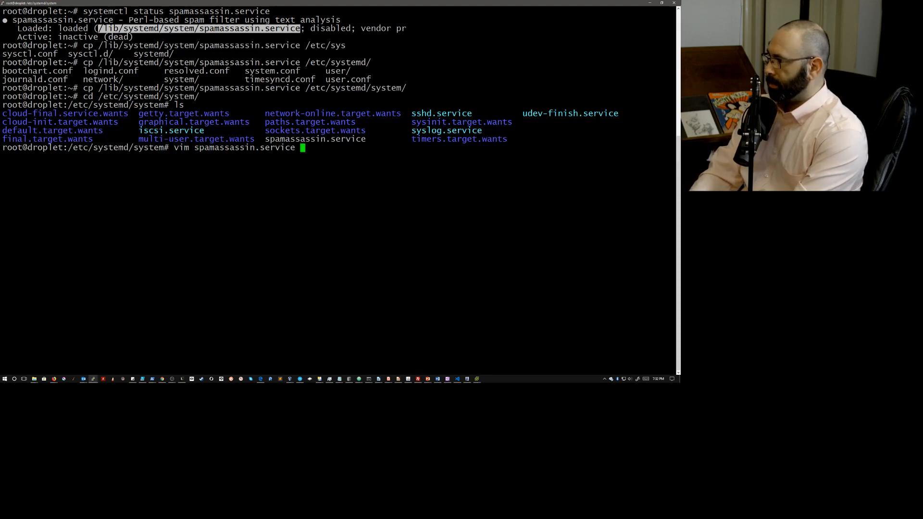
key("Return")
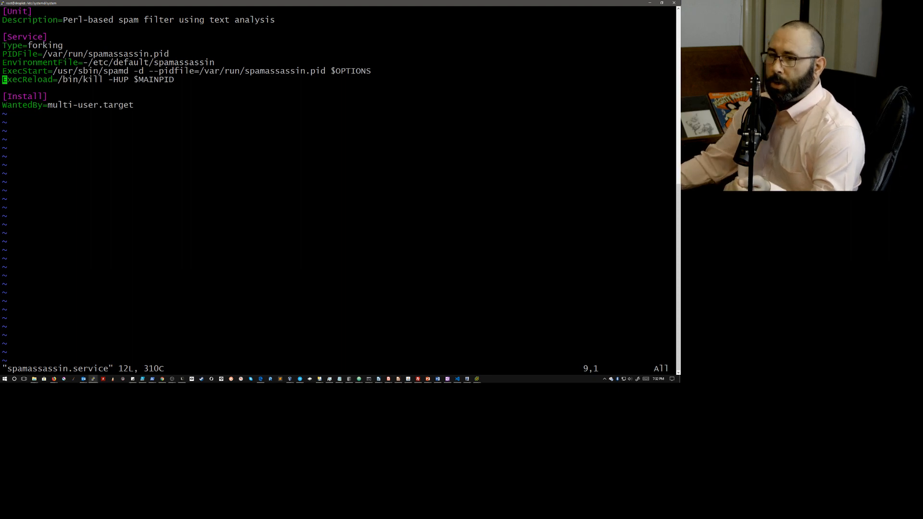
Step: Add Restart=always and RestartSec=10 lines below ExecReload in the Service section
key("o")
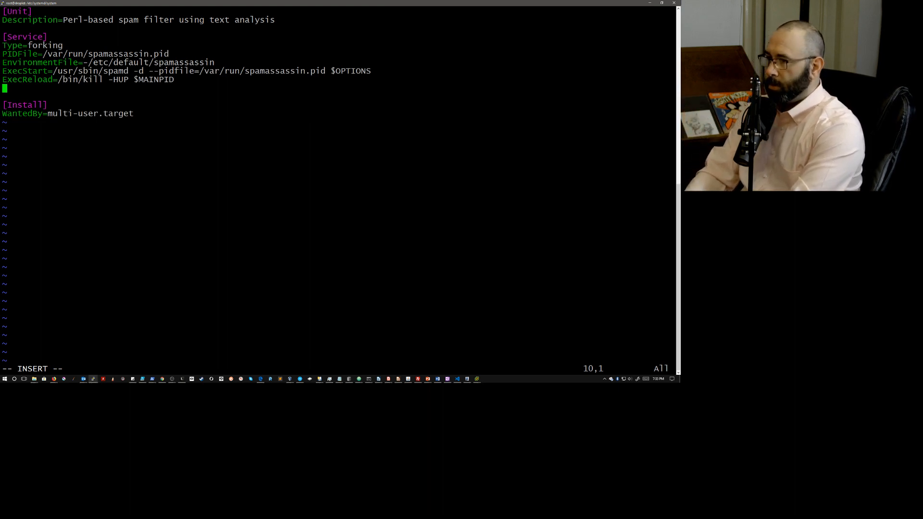
type("Rest")
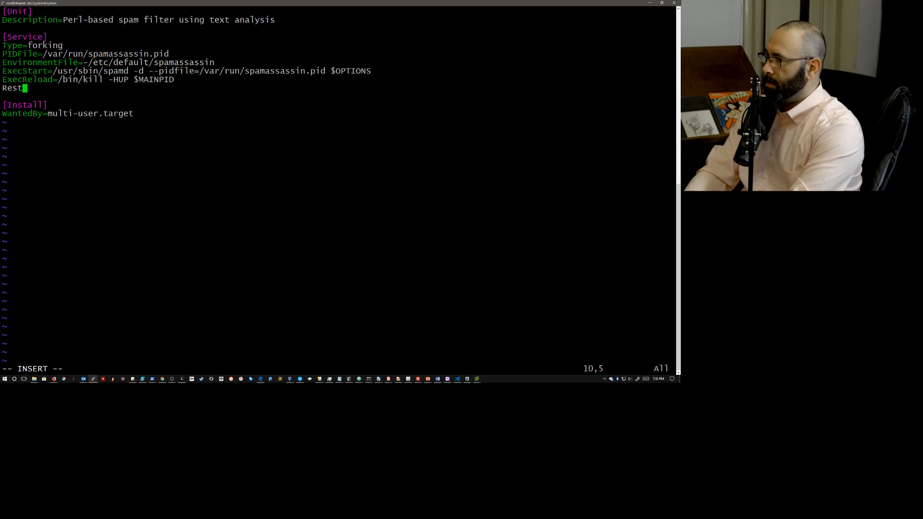
type("art=")
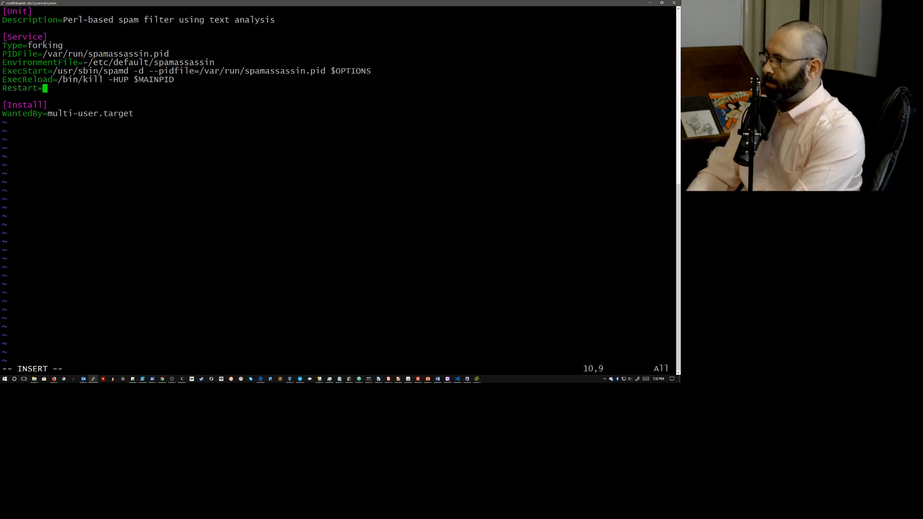
type("always")
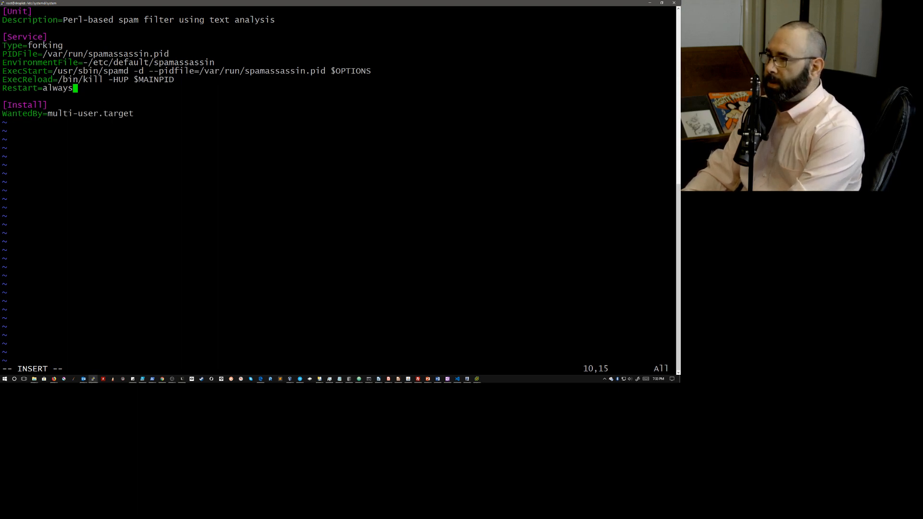
key("Return")
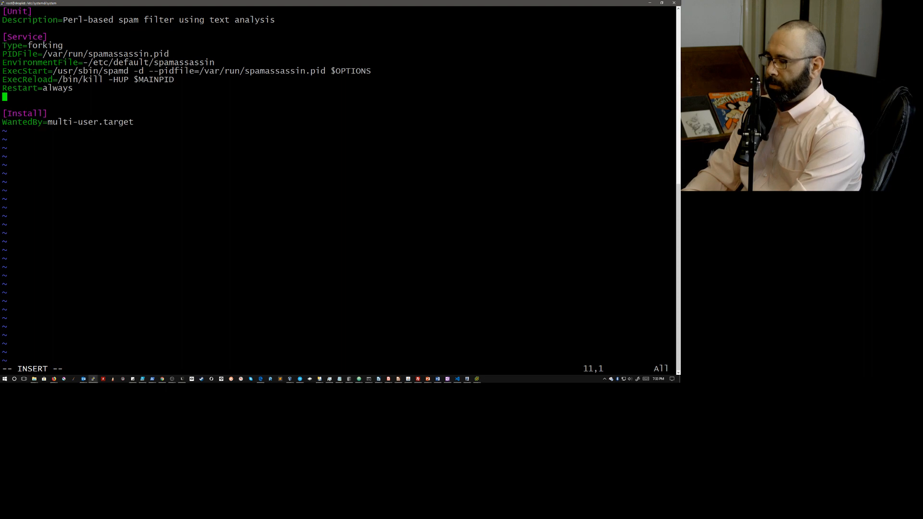
type("Rest")
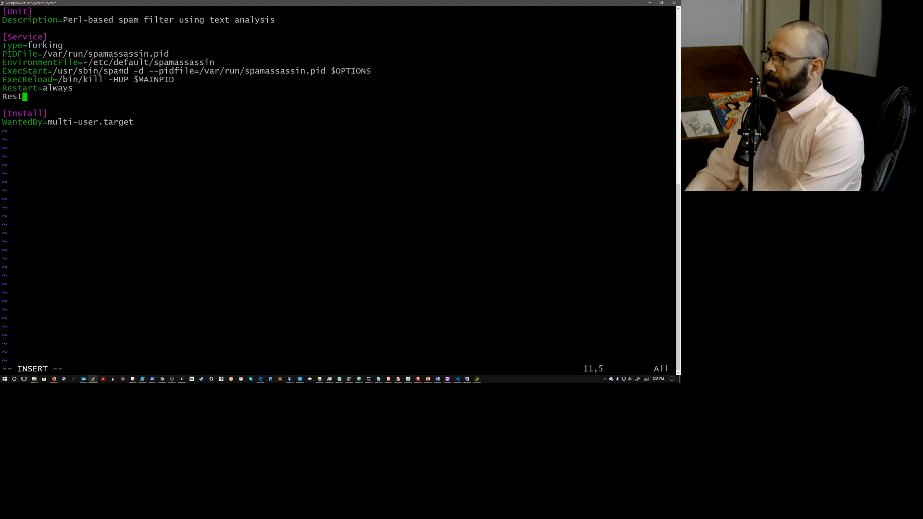
type("artSec")
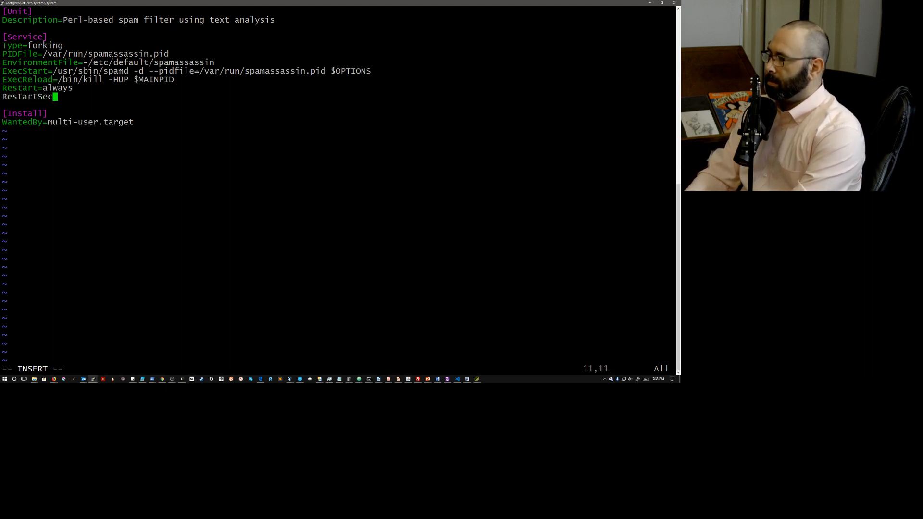
type("=10")
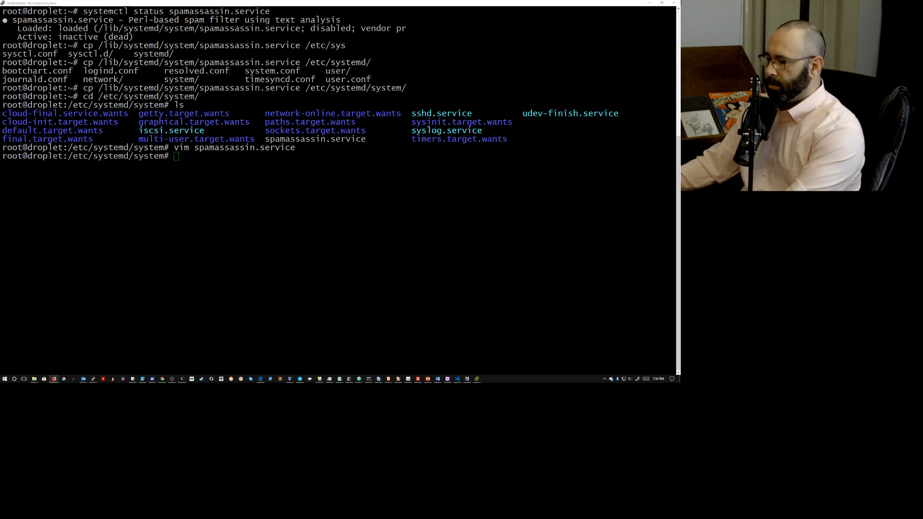
Step: Reload systemd unit definitions with systemctl daemon-reload
type("systemc")
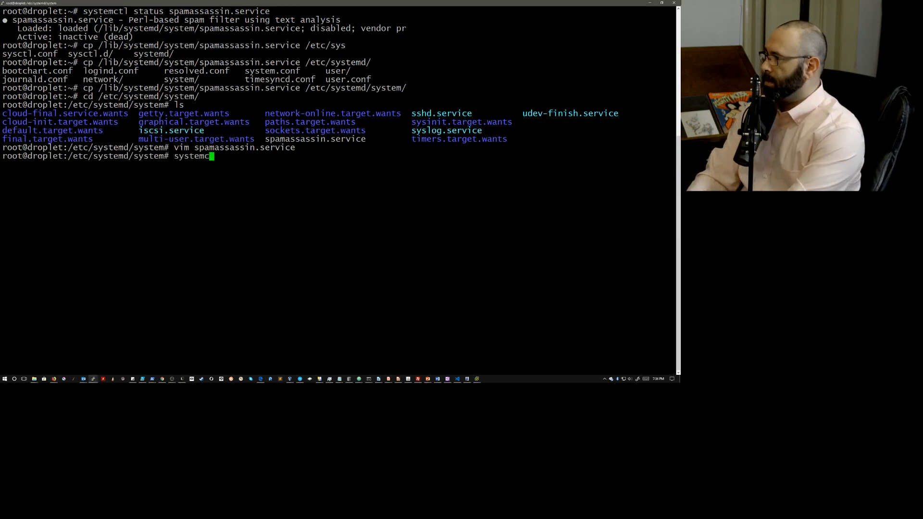
type("l")
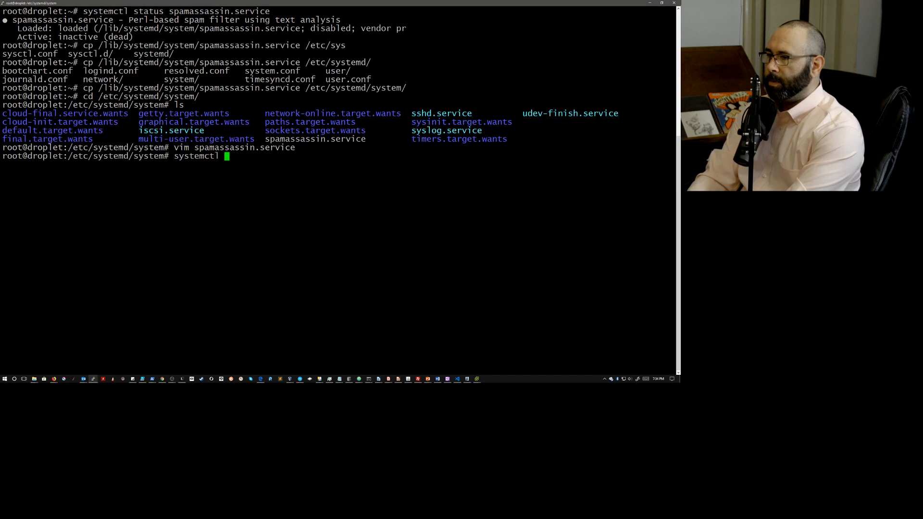
type("daemon-re")
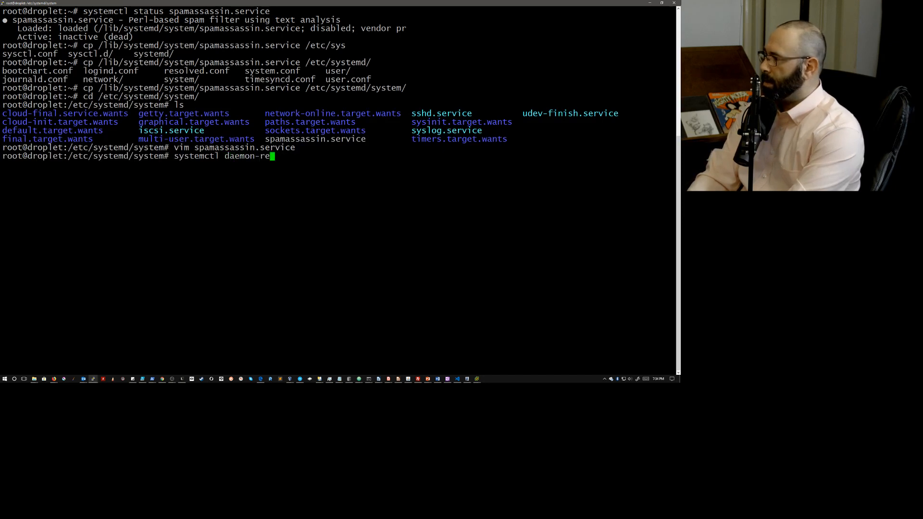
key("Tab")
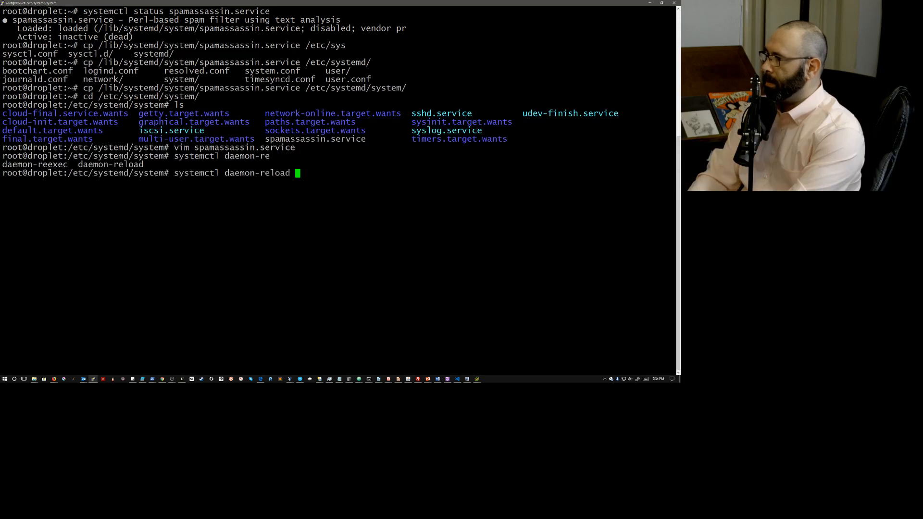
key("Return")
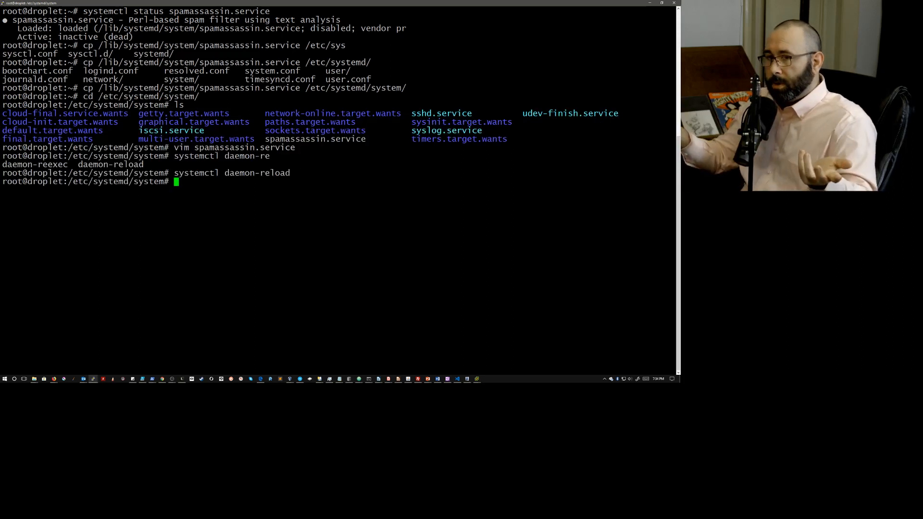
Step: Restart spamassassin.service with systemctl restart
type("echo $?")
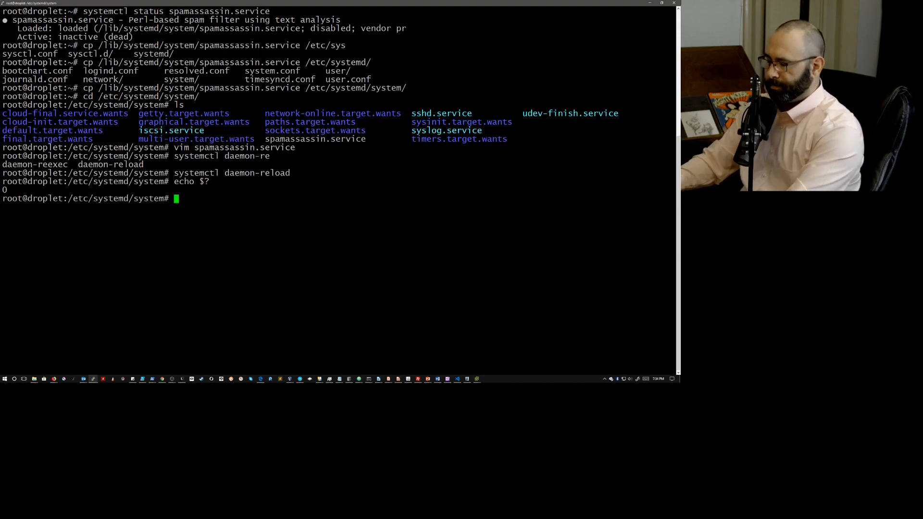
type("s")
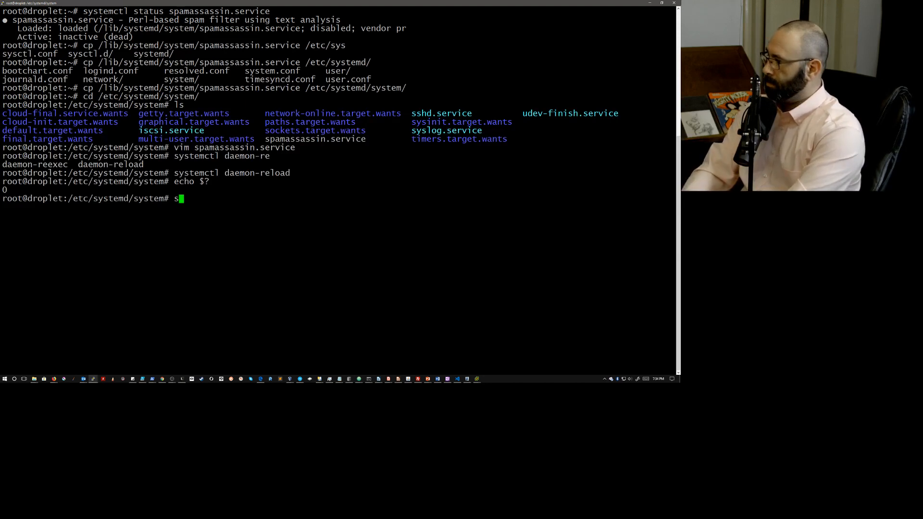
type("ystemctl res")
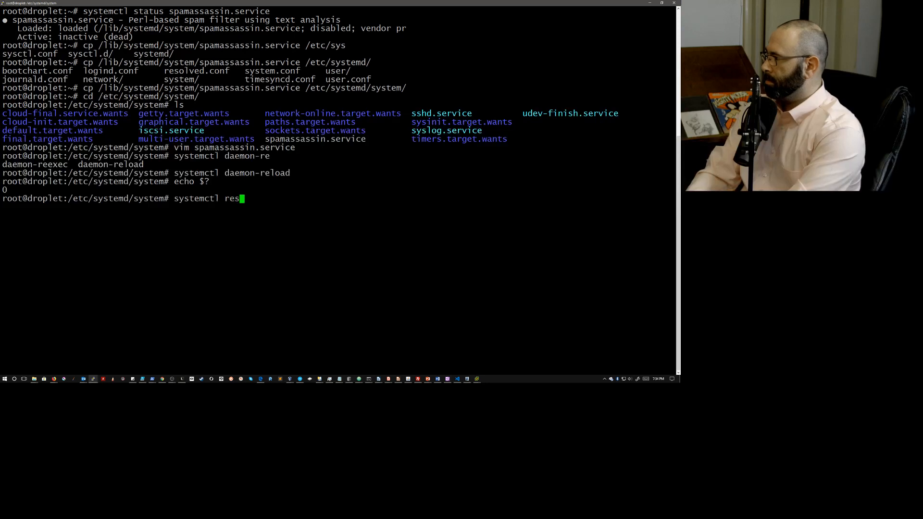
type("tart spam")
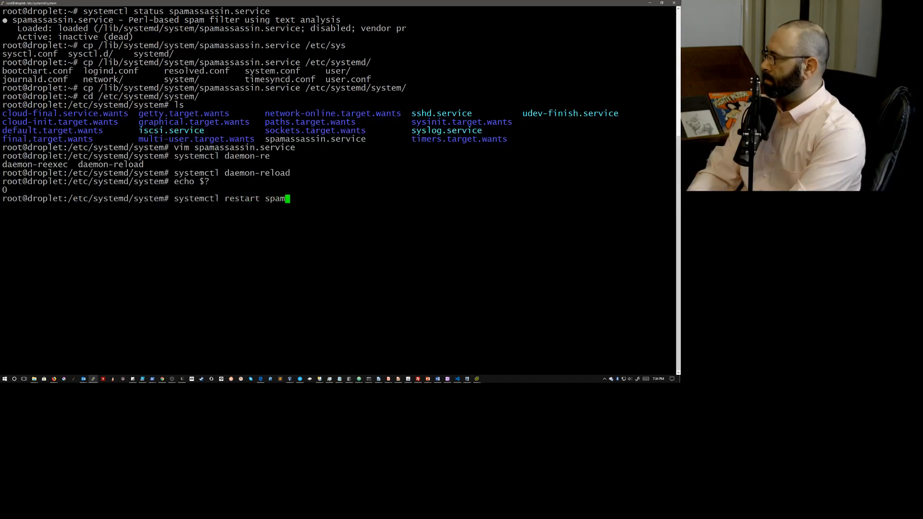
key("Tab")
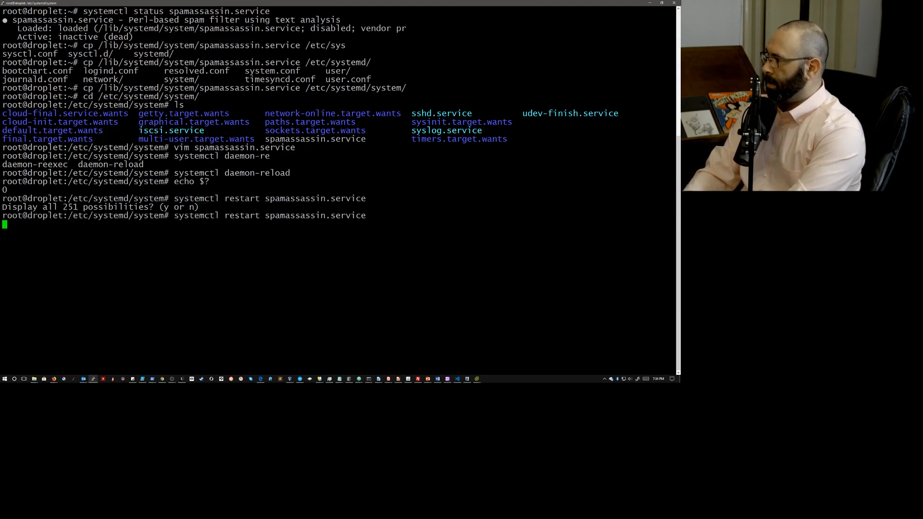
key("Return")
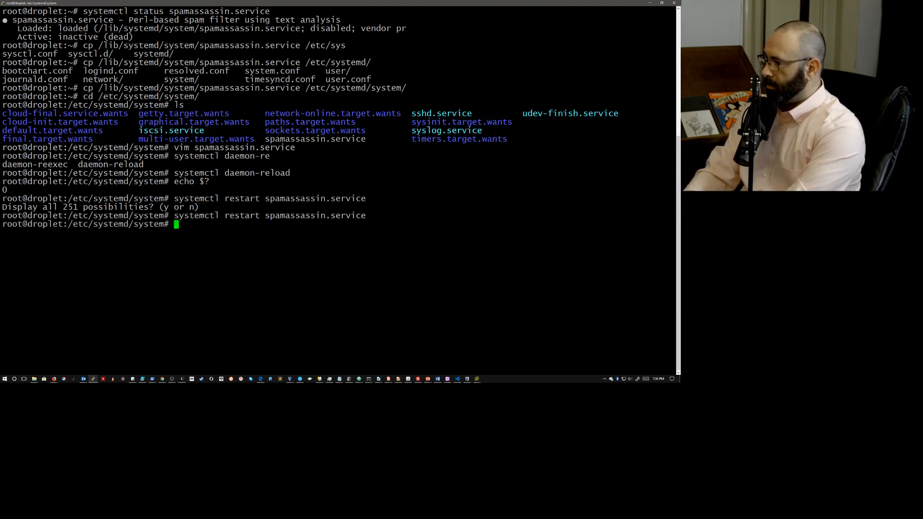
Step: Check spamassassin status, now active (running) with main PID 15156
type("vim spamassassin.service")
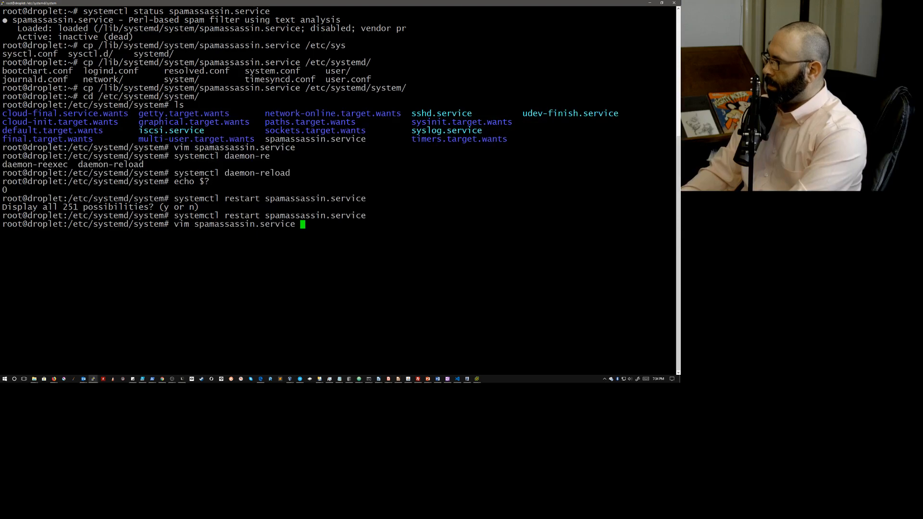
type("systemctl status spamassassin.service")
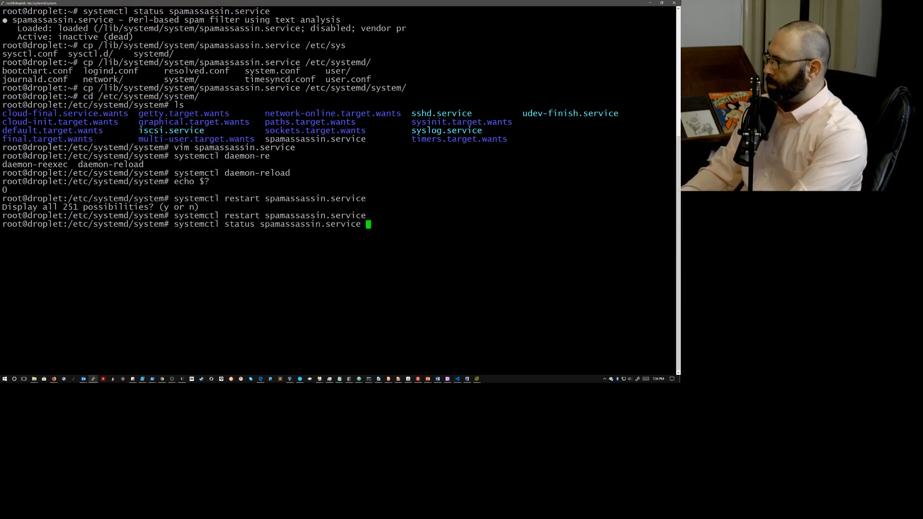
key("Return")
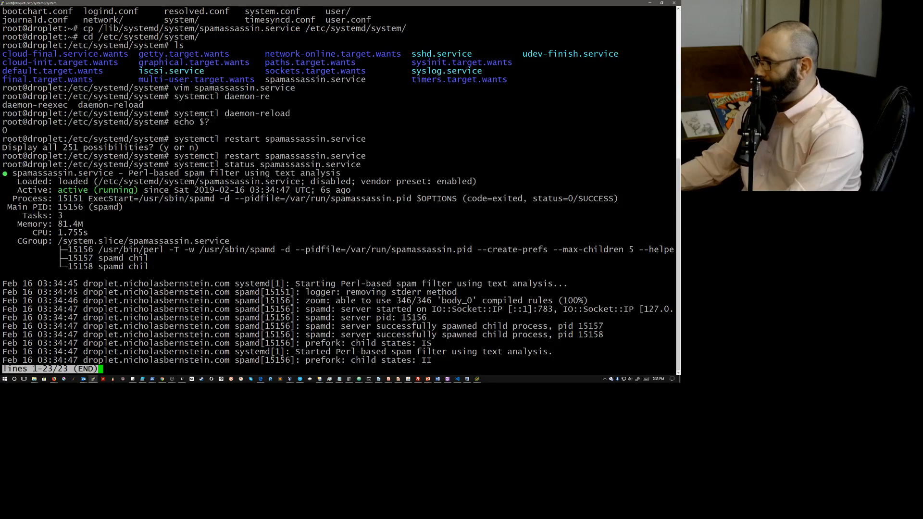
Step: Run killall spamd, which reports 'no process found'
key("q")
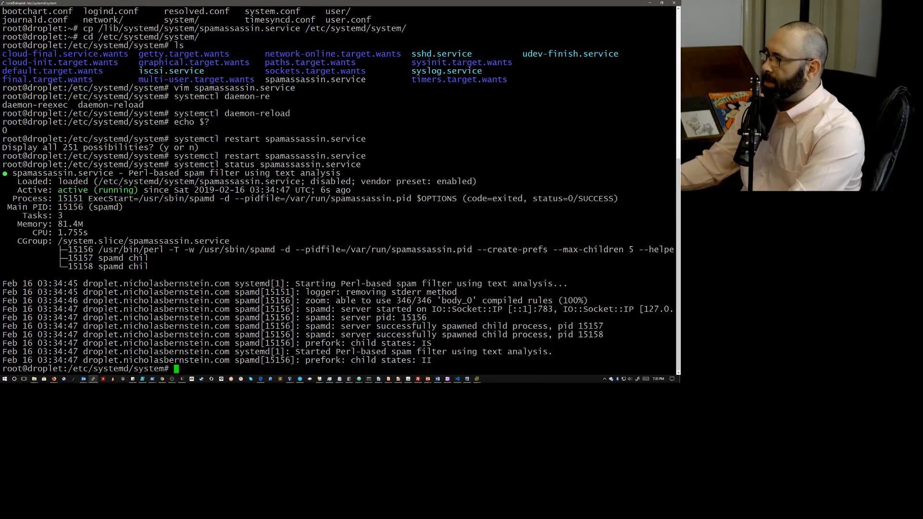
double_click(105, 207)
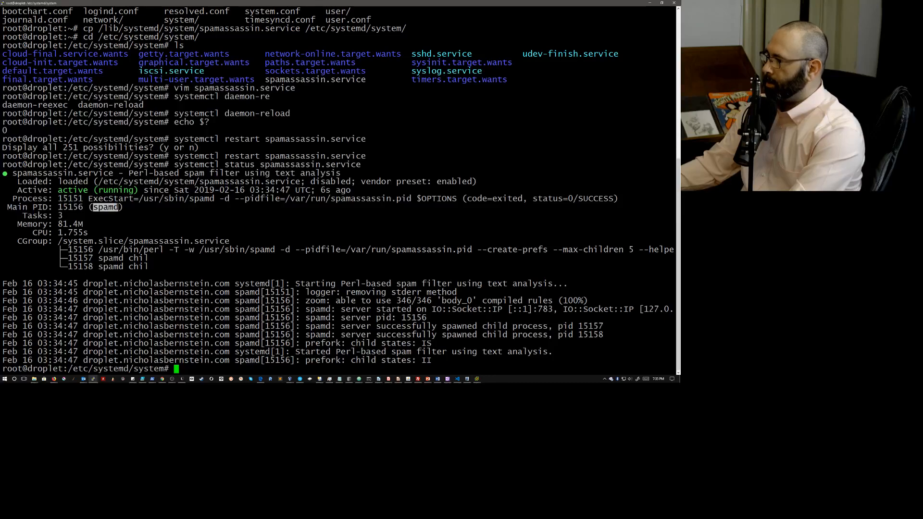
type("killall")
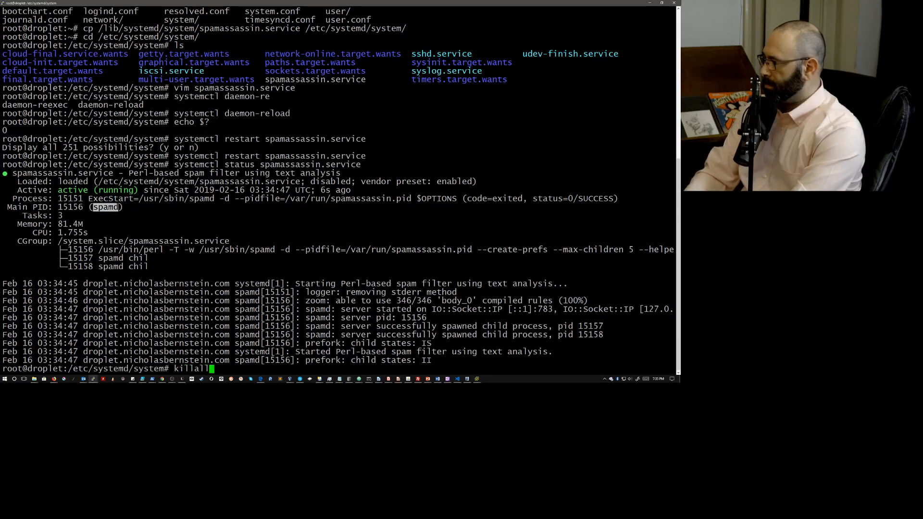
type("spamd")
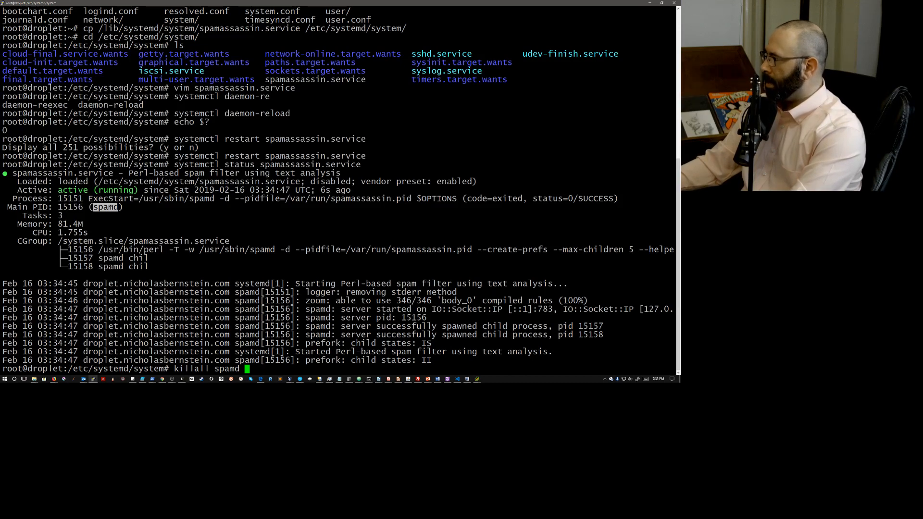
key("Return")
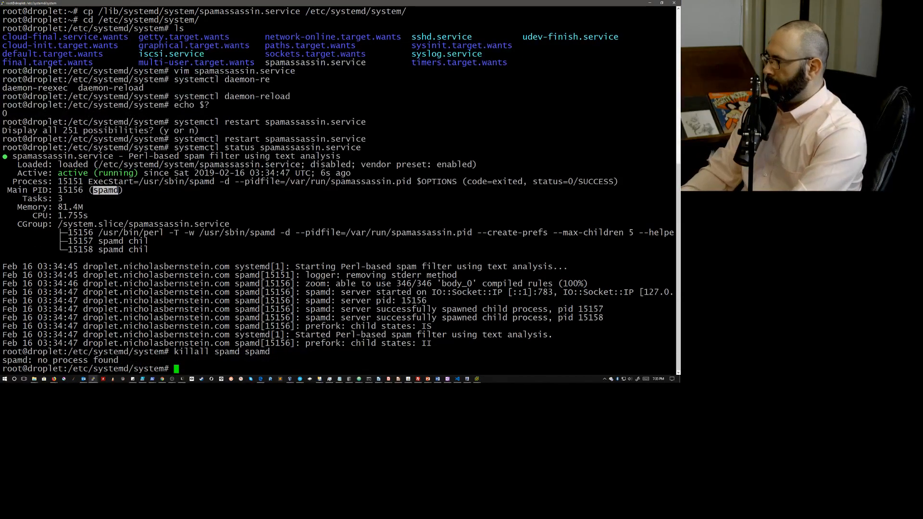
Step: Force-kill PID 15156 with kill -9, which reports 'No such process'
type("killall spamd spamd")
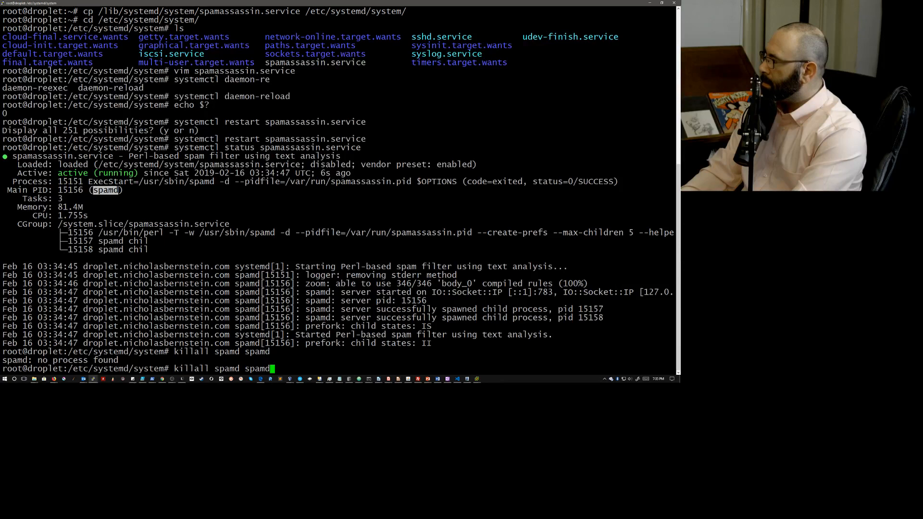
key("BackSpace")
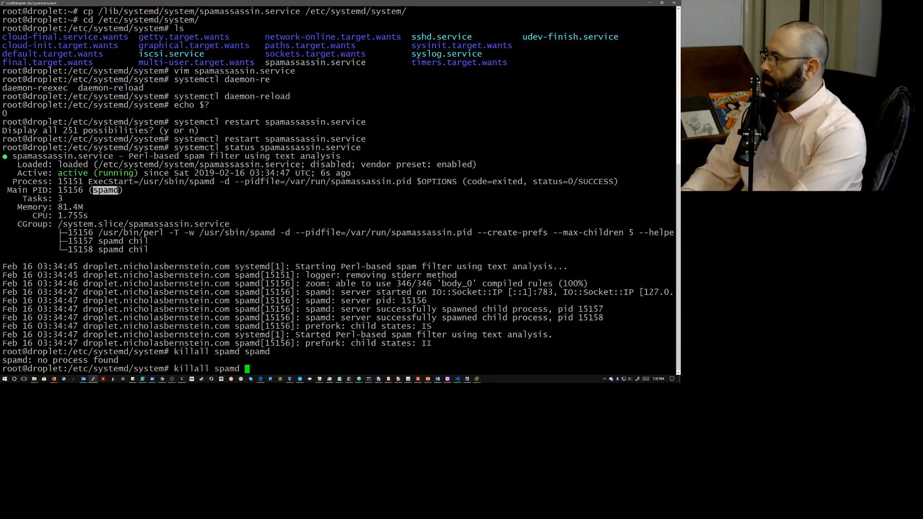
key("BackSpace")
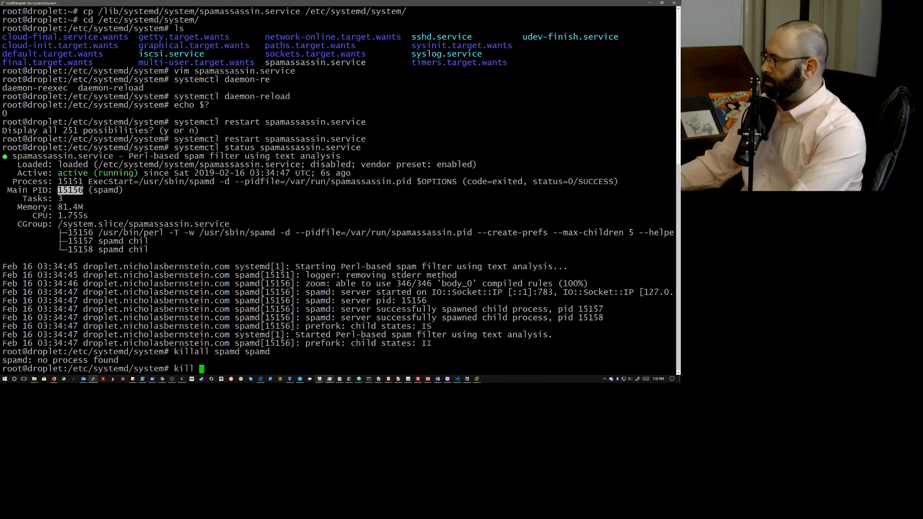
type("15156")
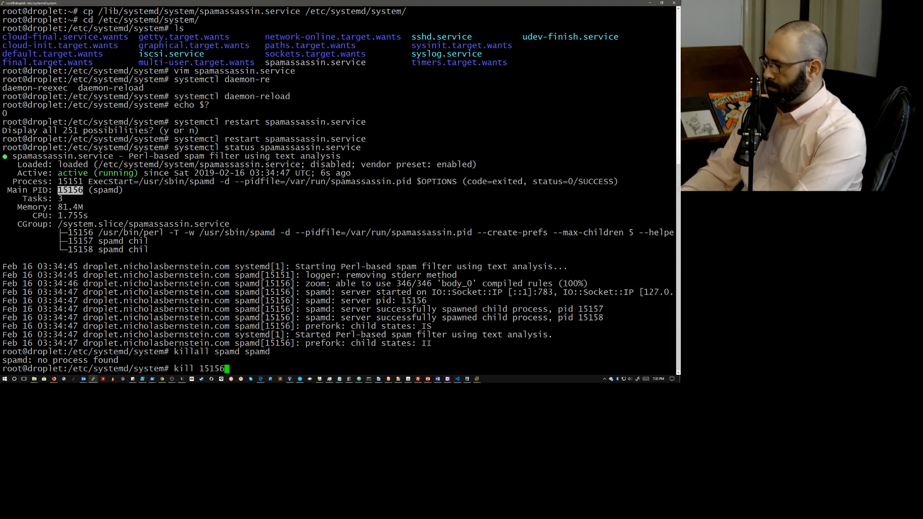
type("-9")
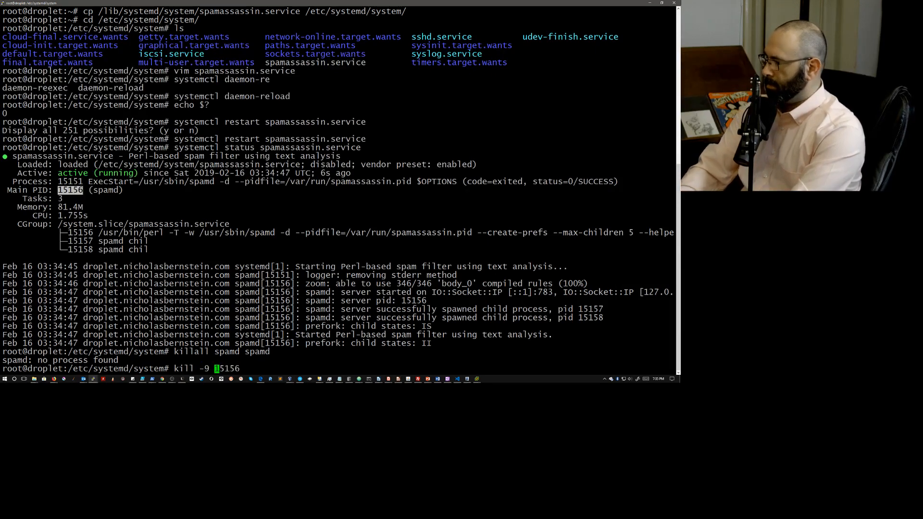
key("Return")
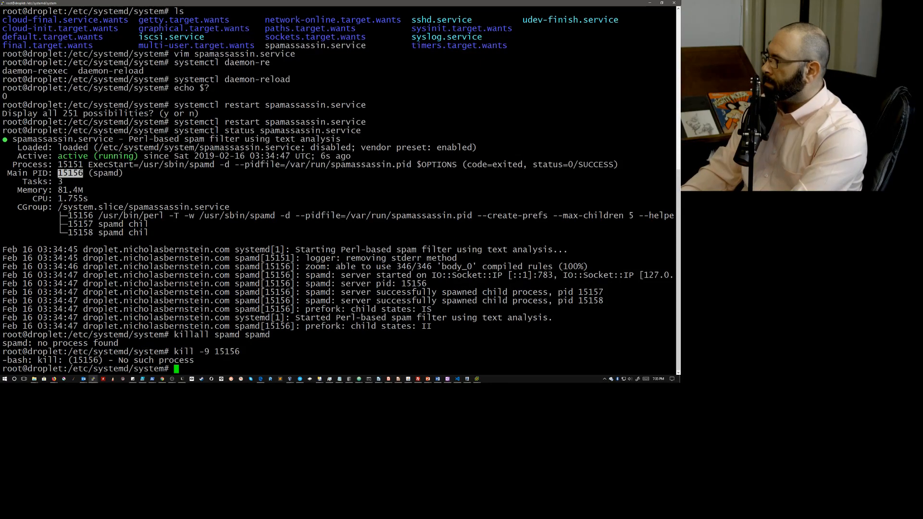
Step: List spamd processes with ps auxww | grep spamd, showing parent PID 15173
type("systemctl status spamassassin.service")
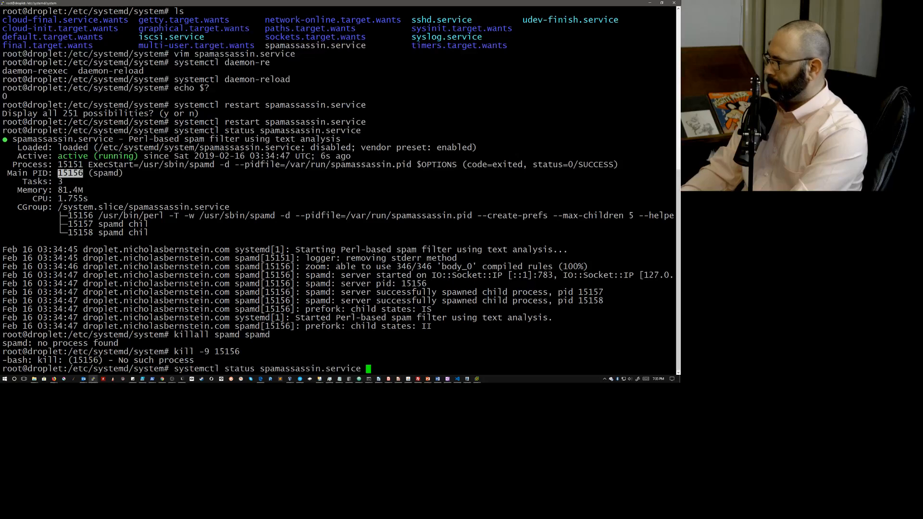
type("ps auxw")
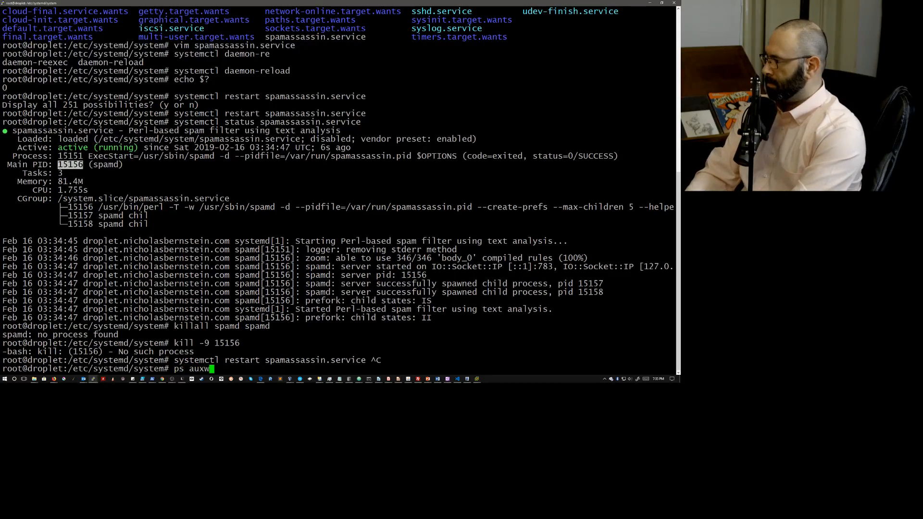
type("| gre pspamd")
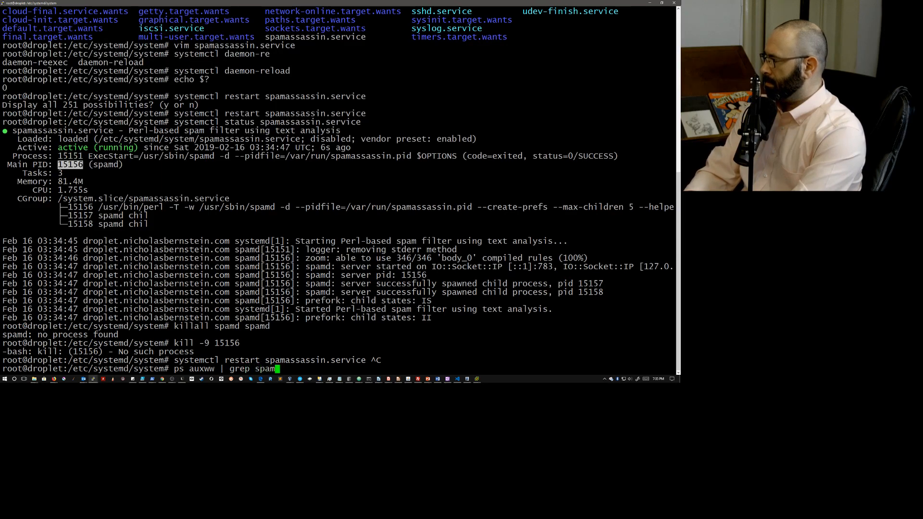
key("Return")
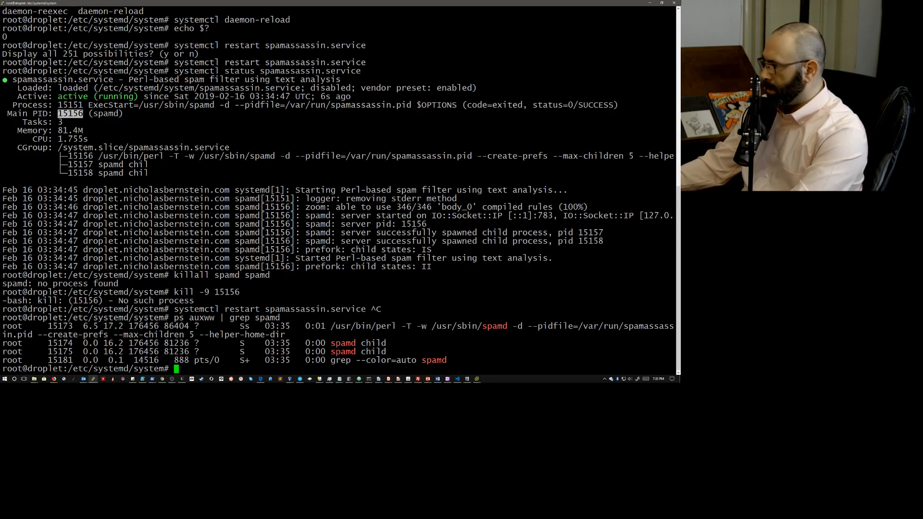
Step: Force-kill spamd PID 15173 with kill -9, then run sleep 10
type("kill")
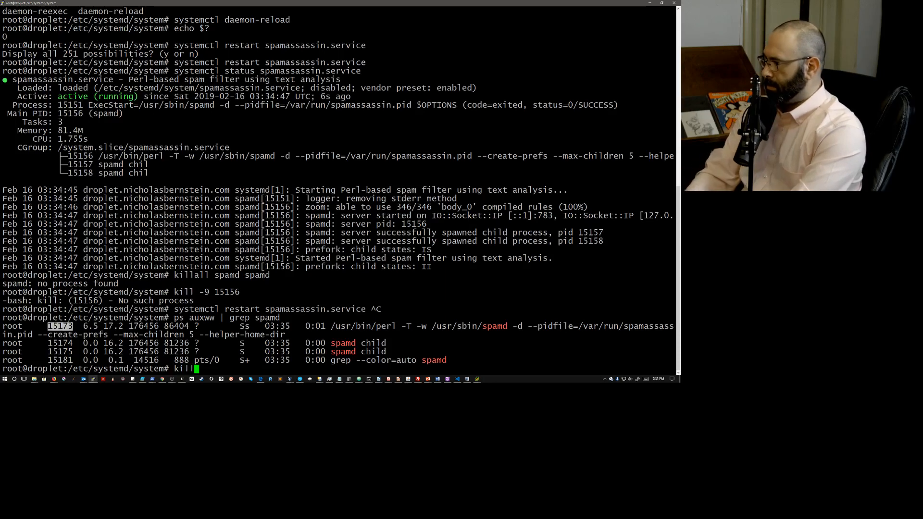
type("-9 15173")
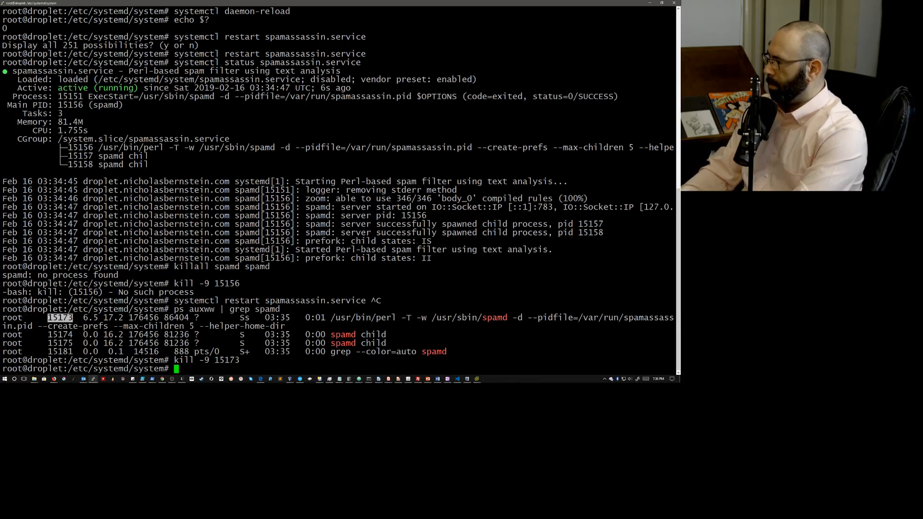
type("s")
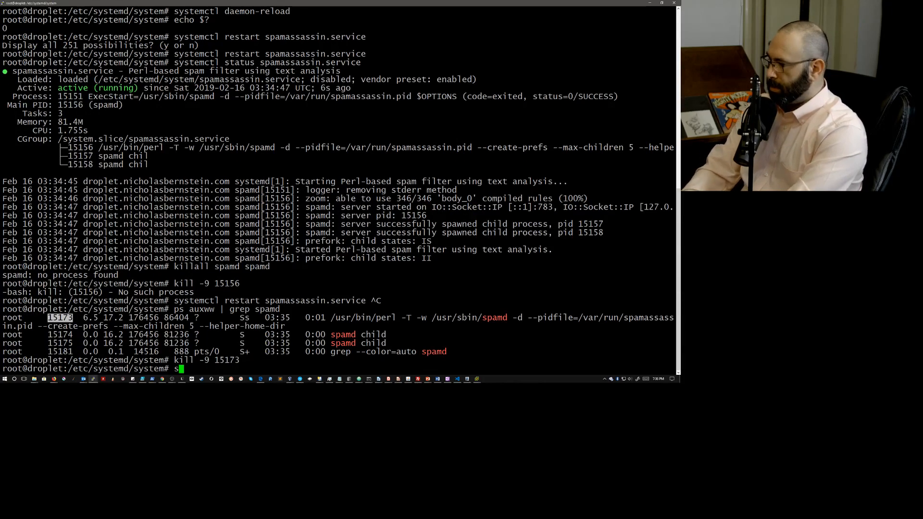
type("leep 1")
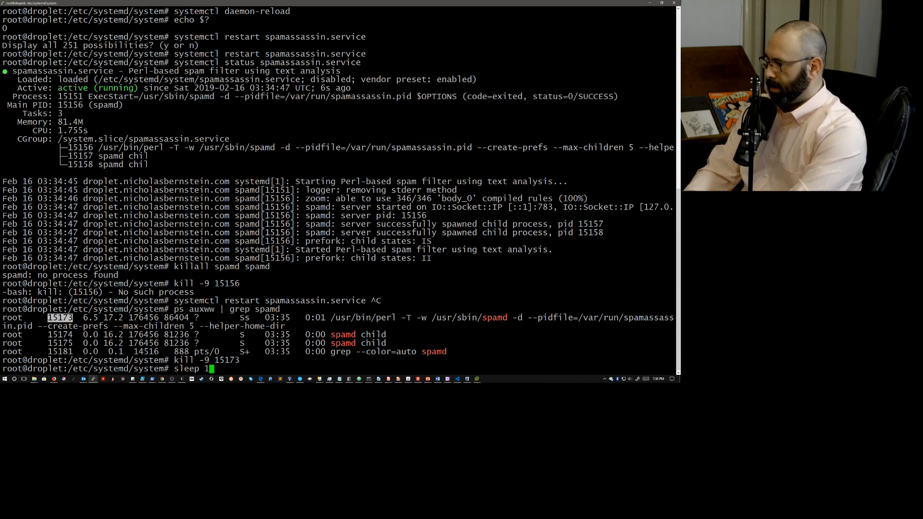
type("0")
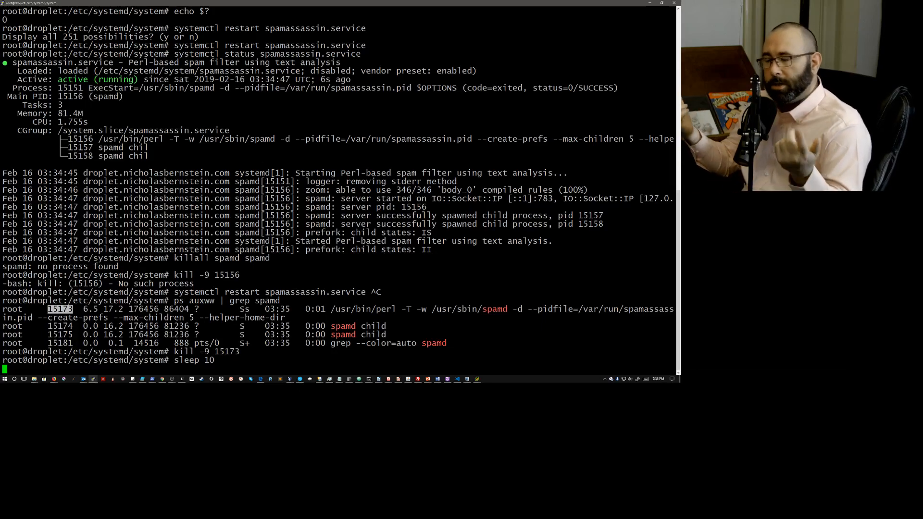
Step: Check spamassassin status: active again under new main PID 15192 with two children
type("kill -9 15173")
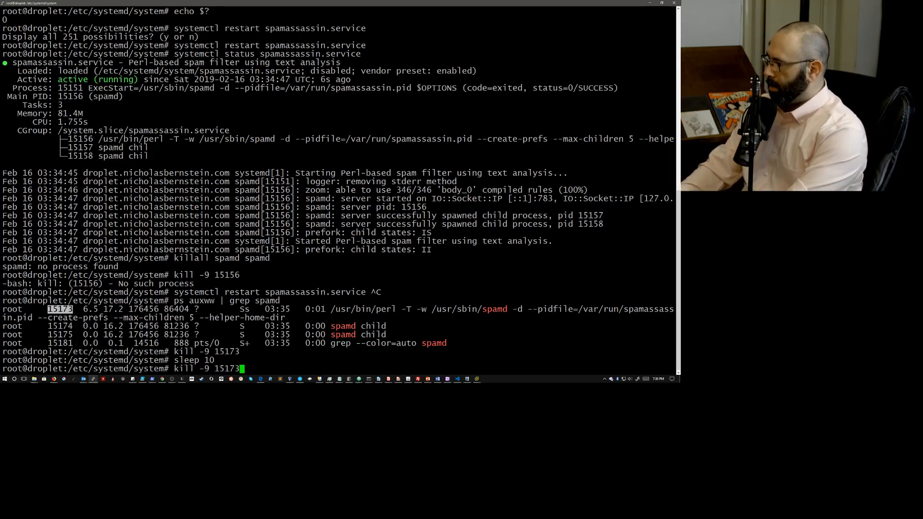
type("systemctl status spamassassin.service")
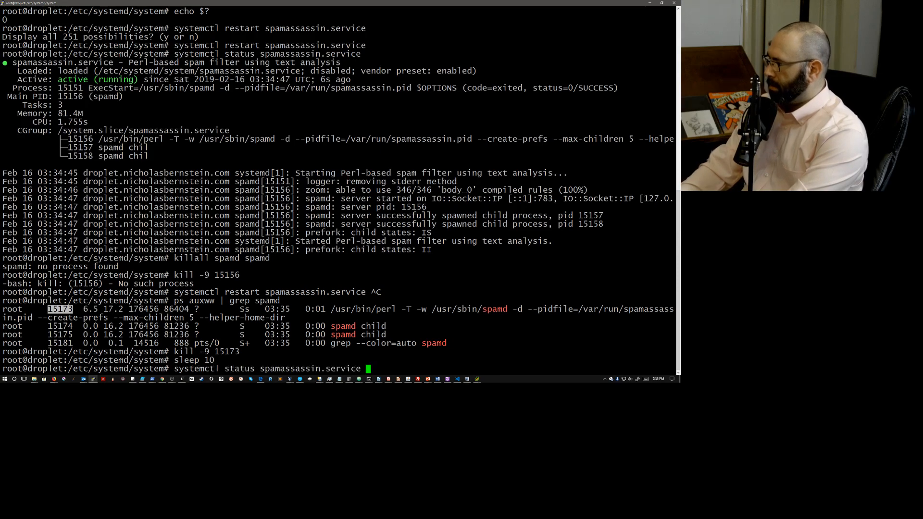
key("Return")
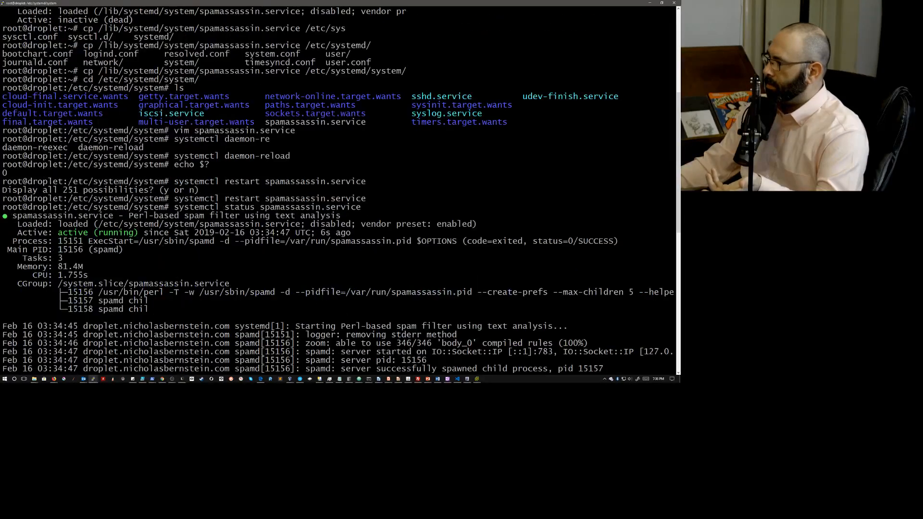
double_click(69, 241)
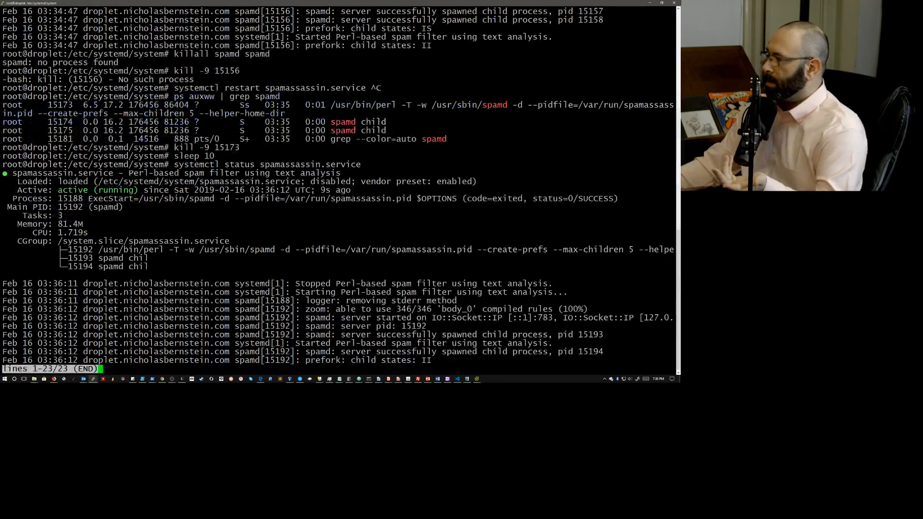
key("q")
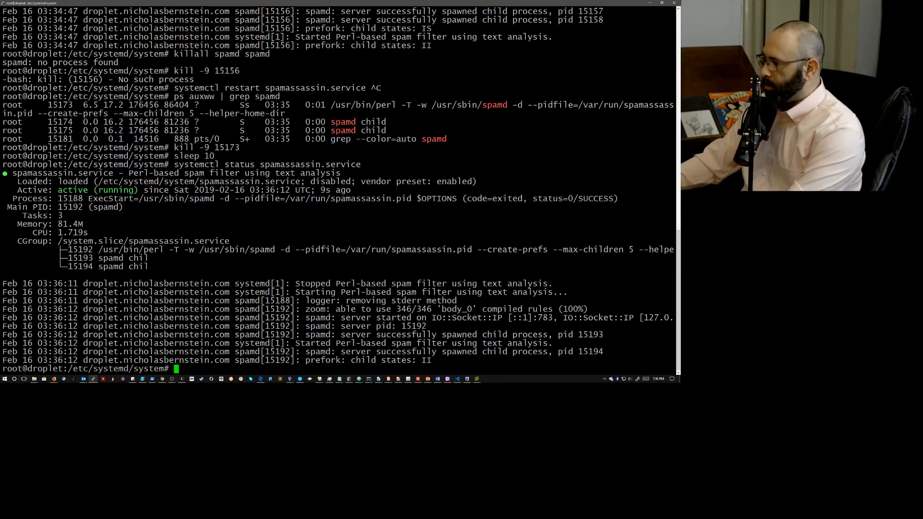